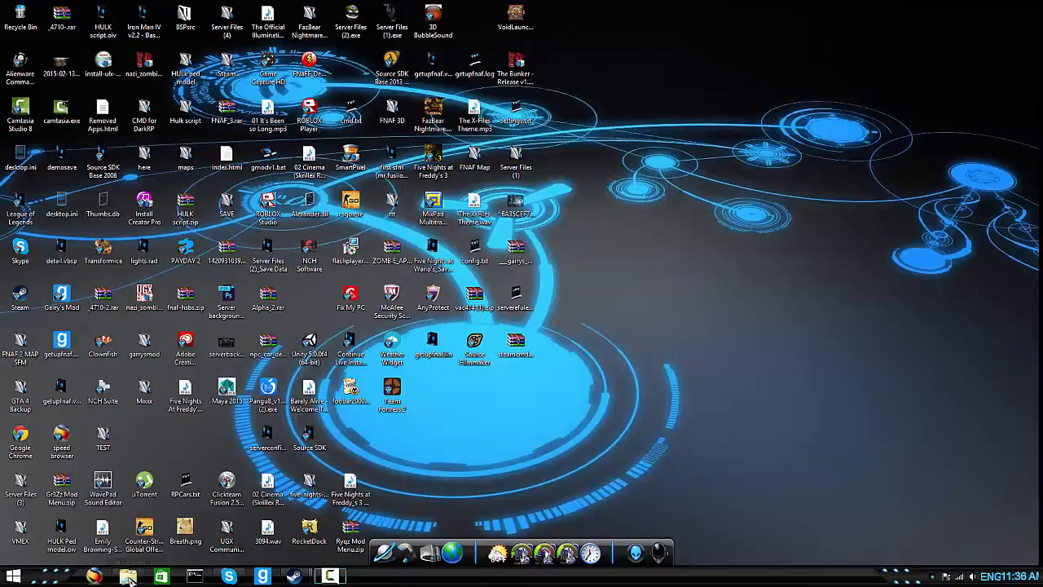
# - Browse to the OS (C:) drive from This PC and look through its listing
pyautogui.click(127, 577)
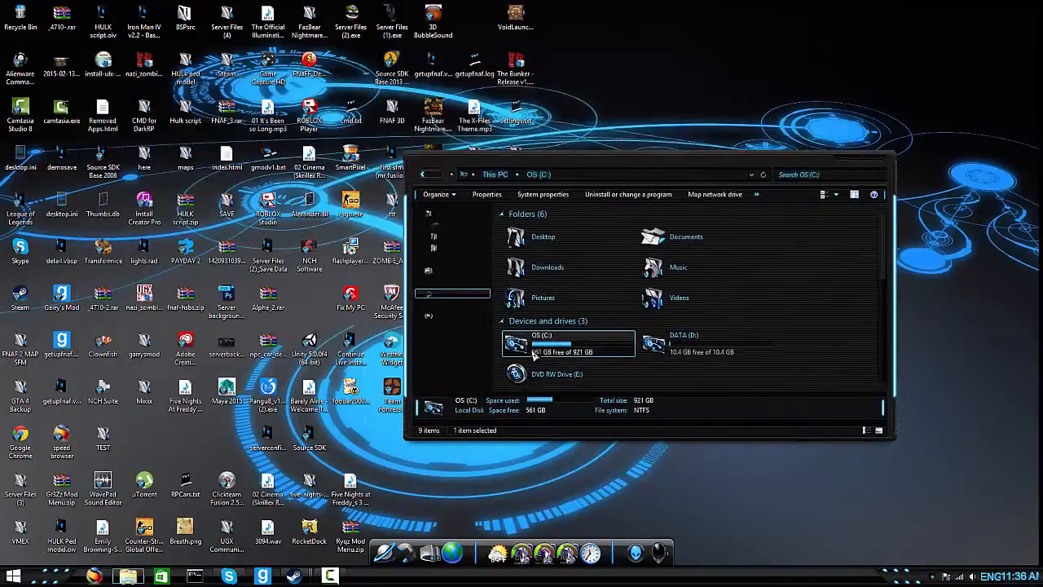
pyautogui.doubleClick(541, 342)
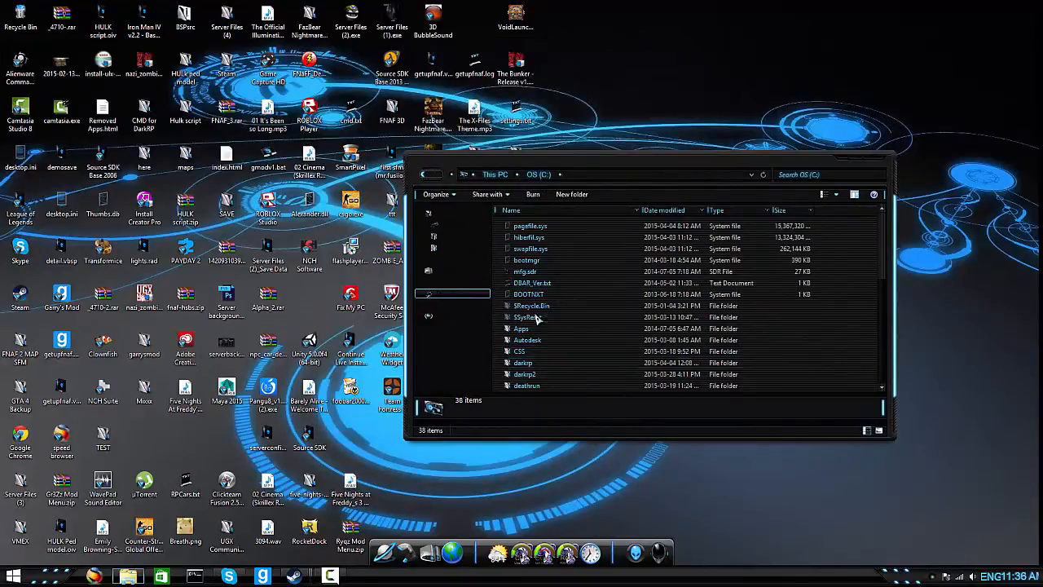
pyautogui.scroll(-3)
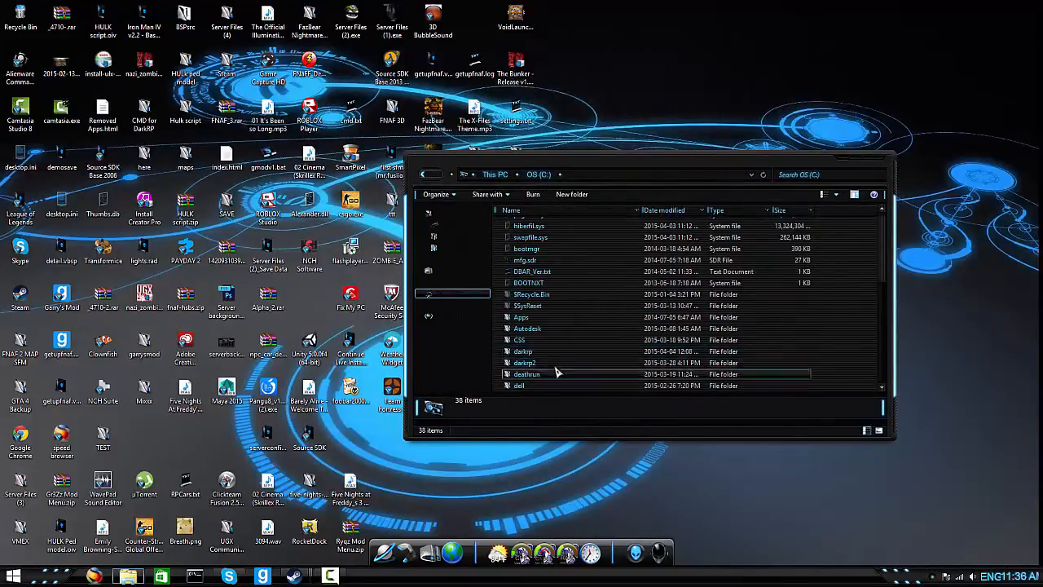
pyautogui.scroll(3)
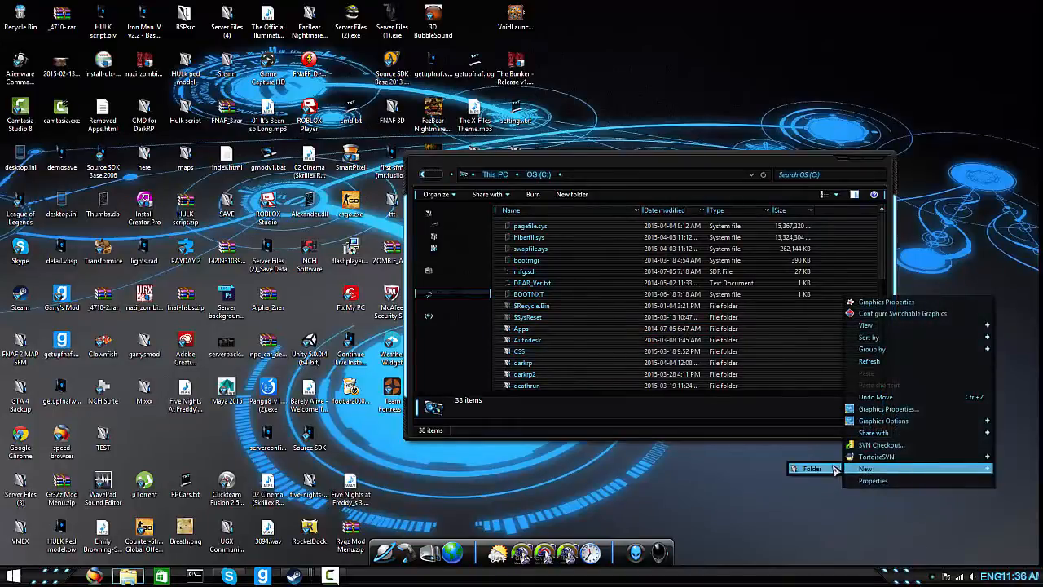
# - Inspect the CSS folder's contents and return to the C: drive listing
pyautogui.click(522, 352)
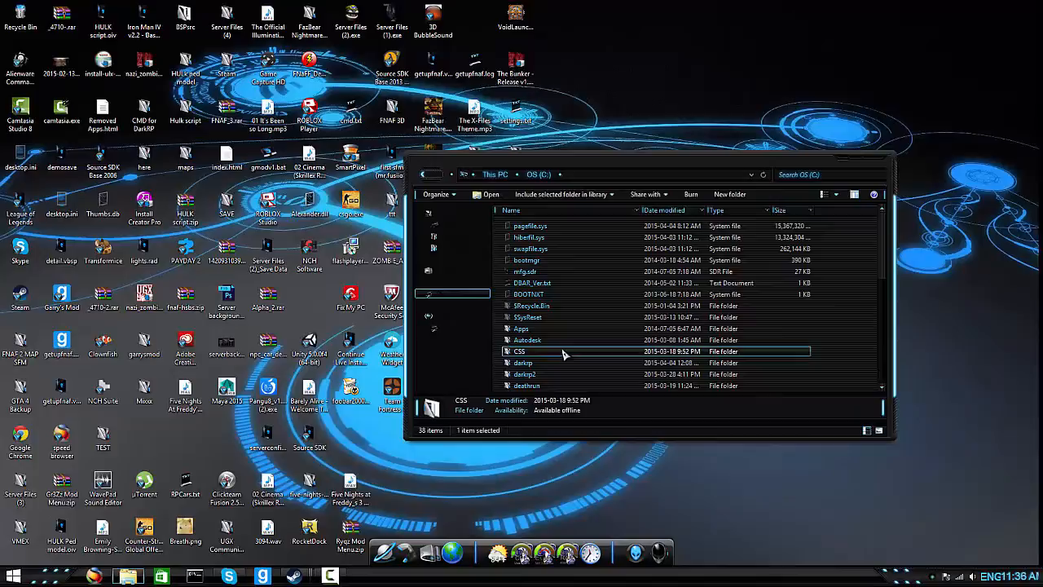
pyautogui.doubleClick(518, 352)
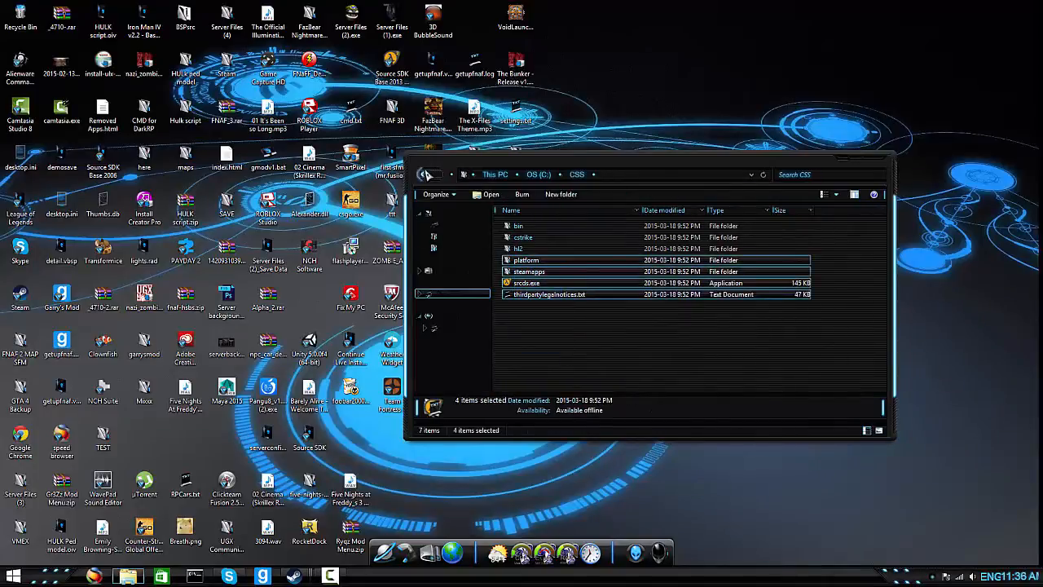
pyautogui.click(607, 349)
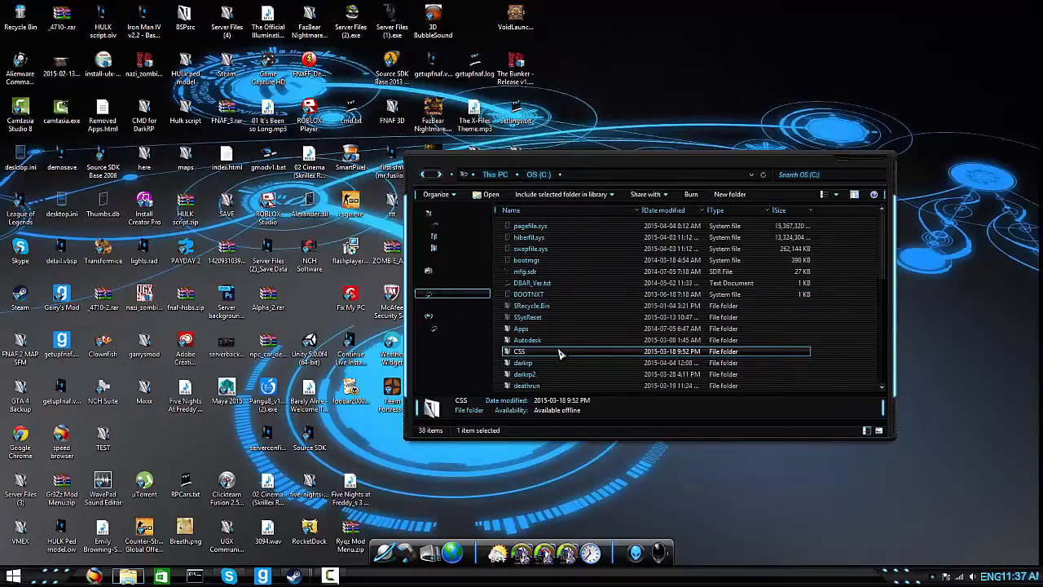
pyautogui.doubleClick(520, 352)
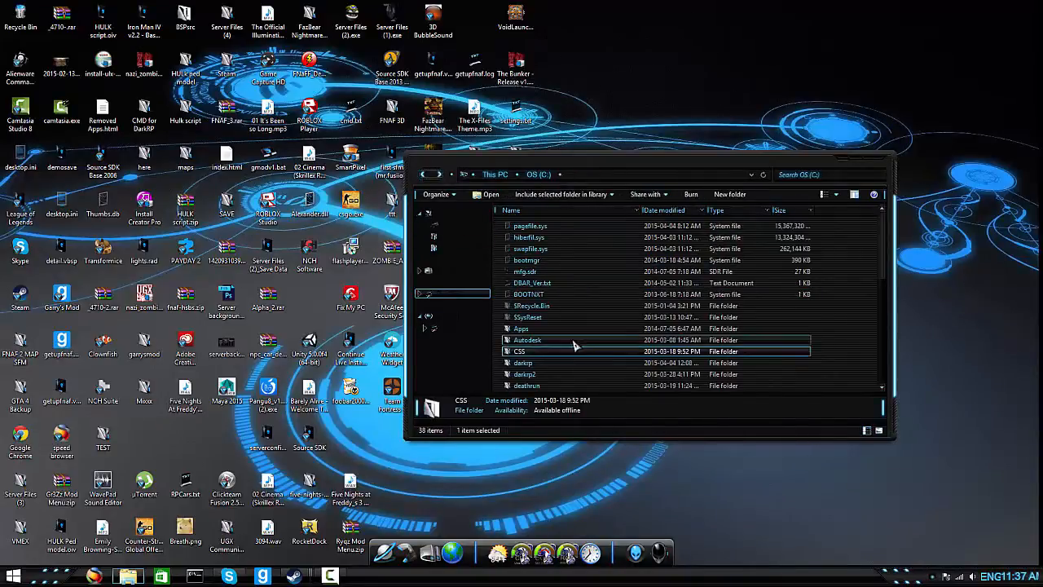
pyautogui.moveTo(521, 492)
pyautogui.write('steam')
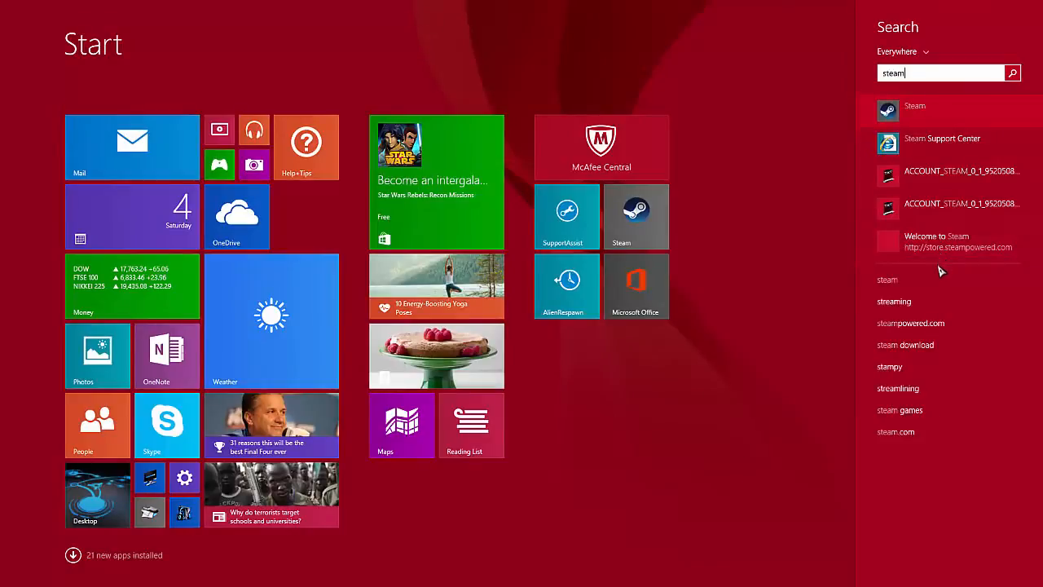
# - Search the Start screen for Steam
pyautogui.write('c')
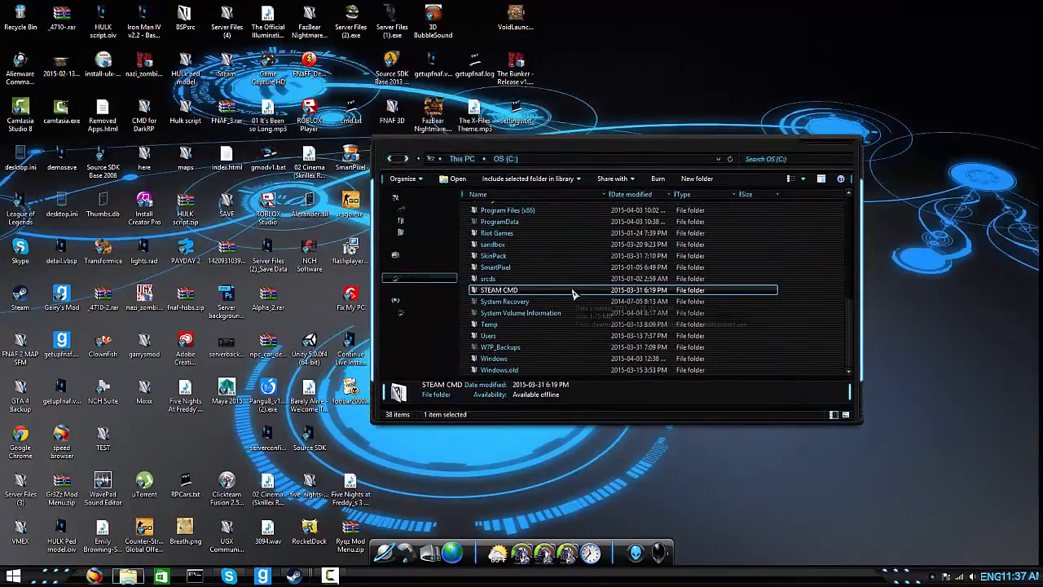
pyautogui.moveTo(574, 294)
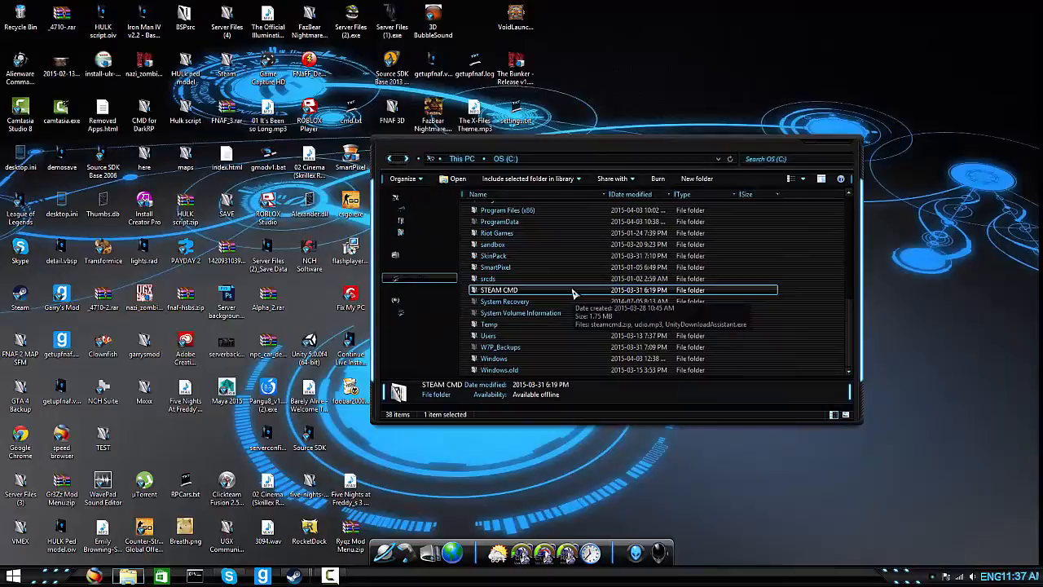
# - Launch steamcmd.exe from steamcmd.zip inside the STEAM CMD folder
pyautogui.doubleClick(499, 290)
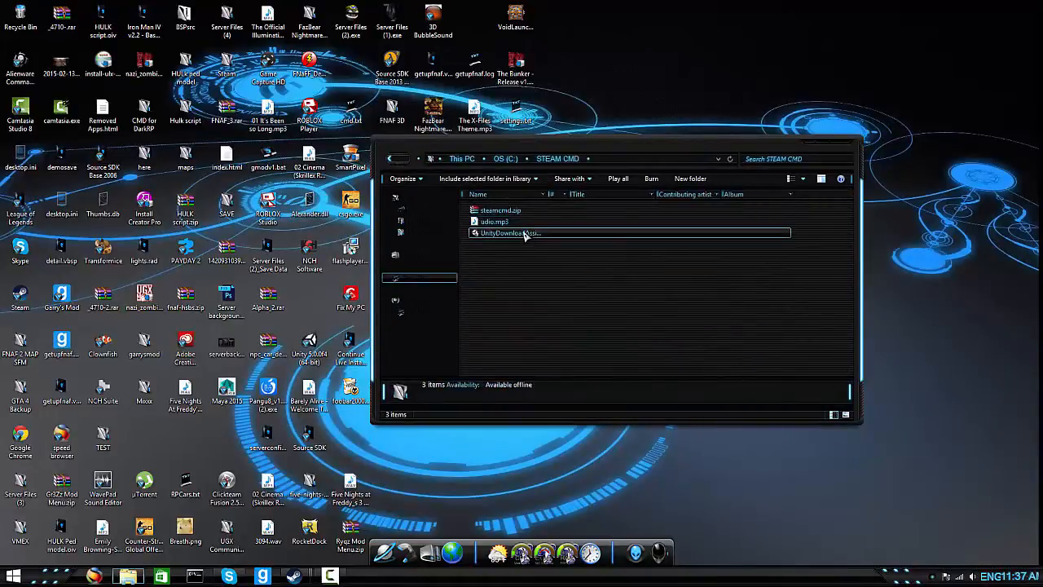
pyautogui.doubleClick(500, 211)
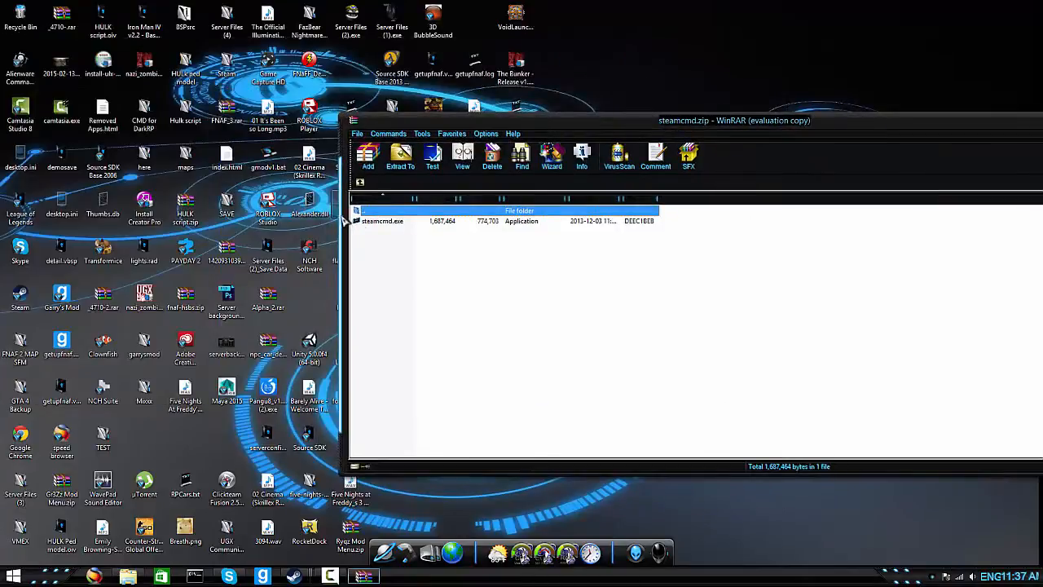
pyautogui.doubleClick(381, 222)
pyautogui.write('login anonymous')
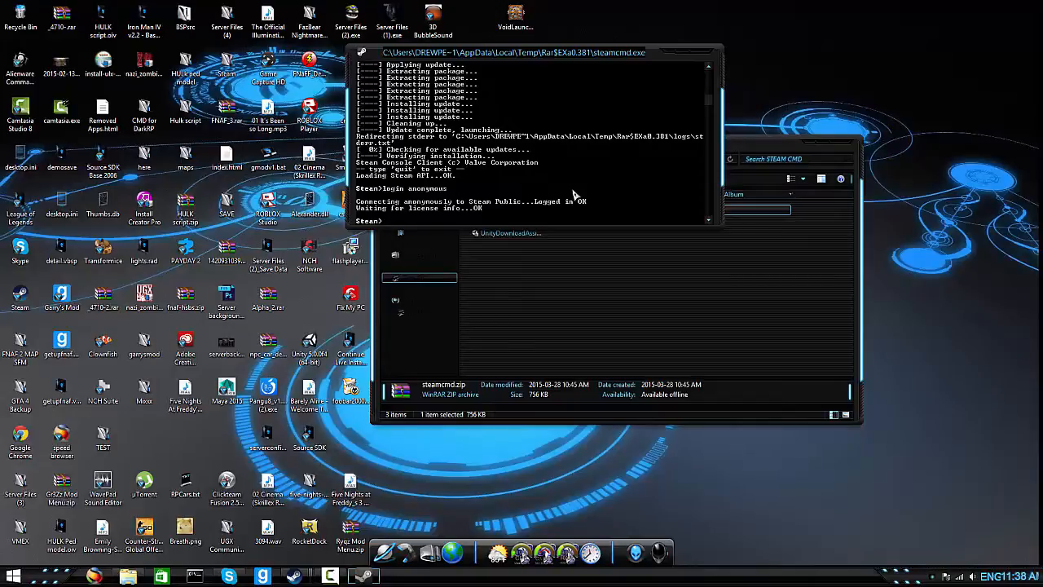
# - Run force_install_dir C:\CSS\ and start the app_update command with the app ID
pyautogui.write('force_install_dir C:\\')
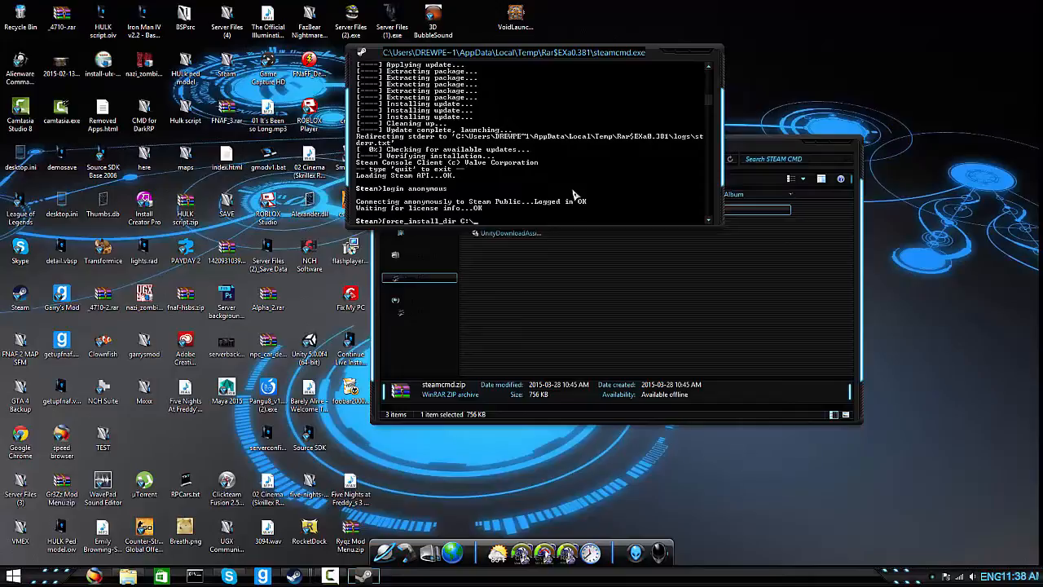
pyautogui.write('CSS')
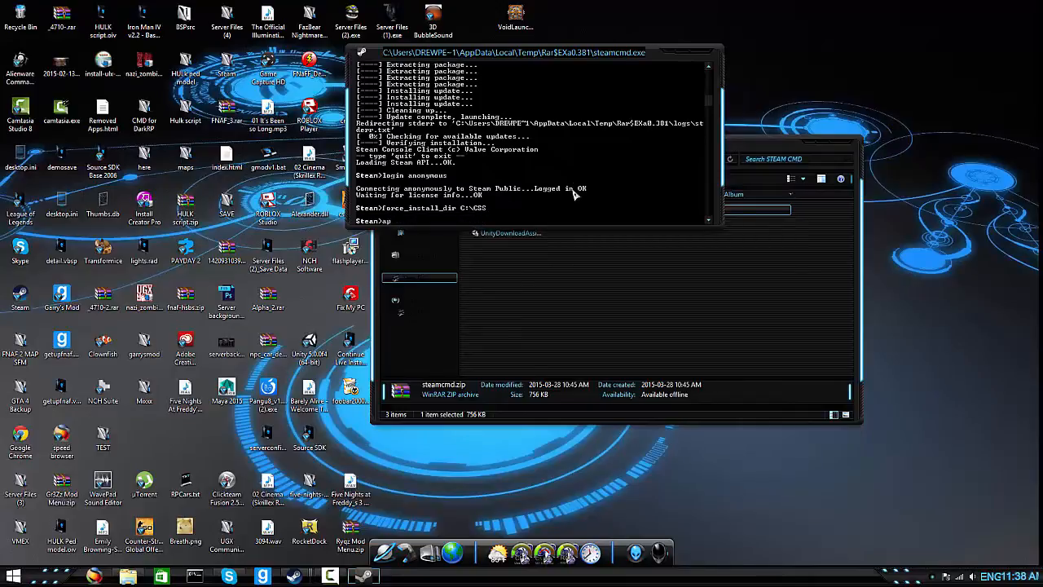
pyautogui.write('app_updta')
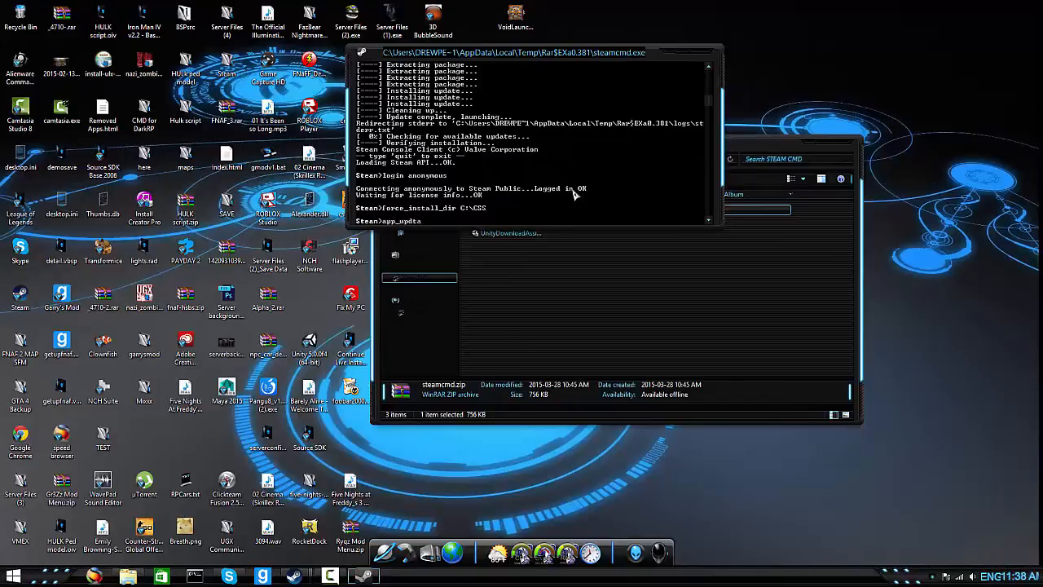
pyautogui.write('2')
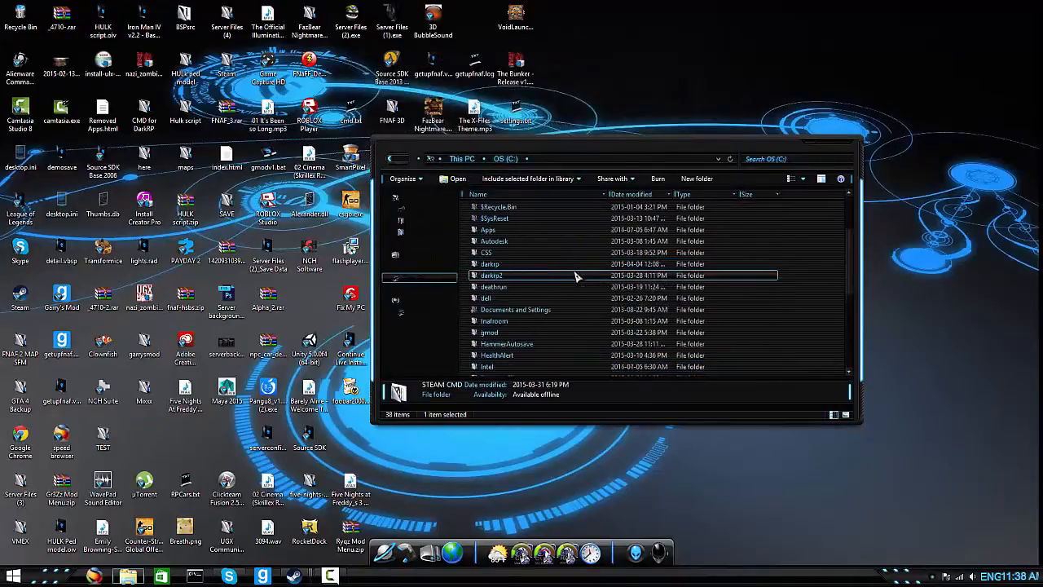
# - Check the CSS folder now holds the downloaded game content
pyautogui.doubleClick(486, 251)
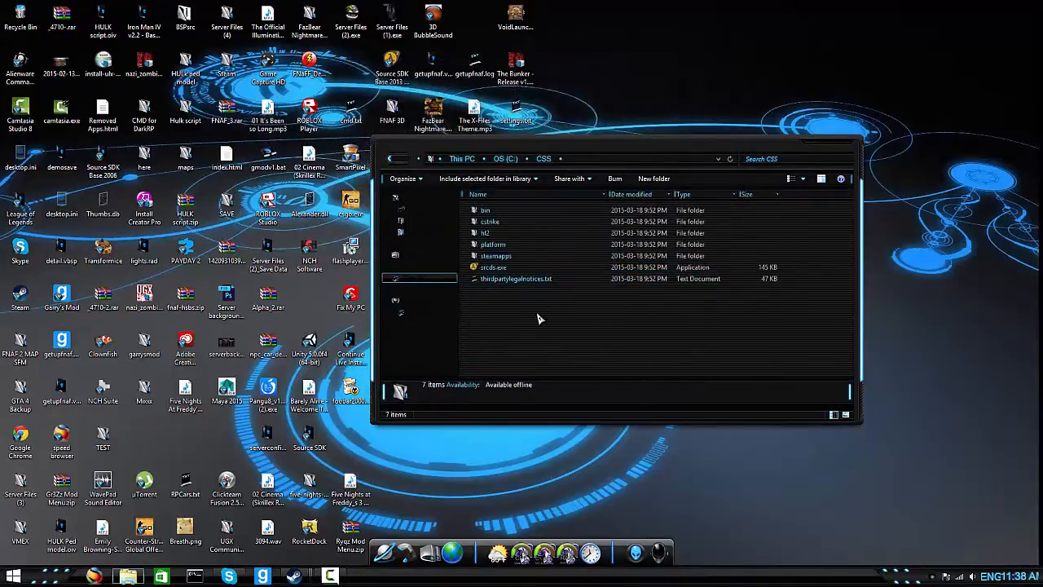
pyautogui.click(486, 233)
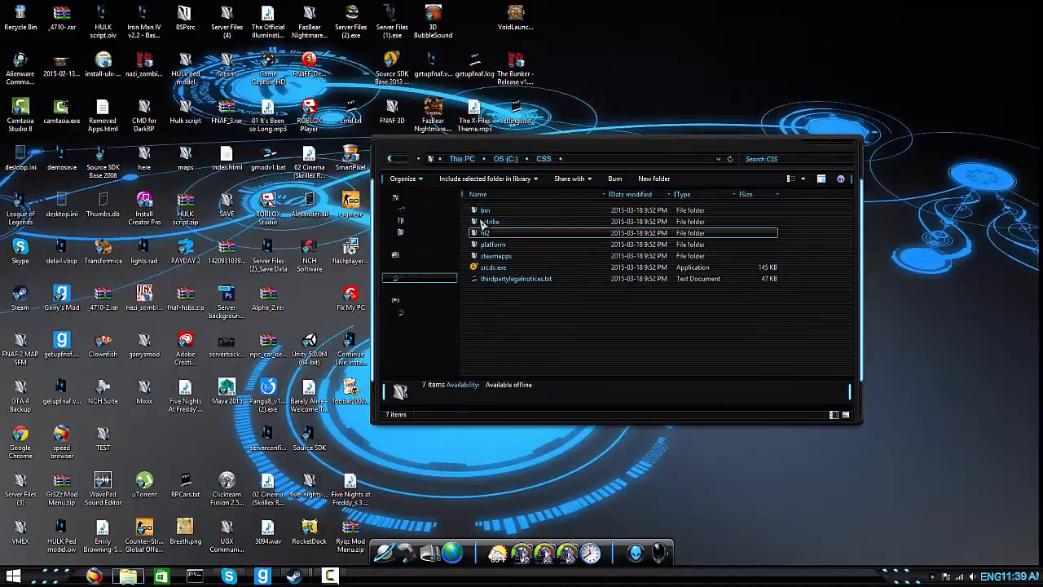
pyautogui.rightClick(486, 210)
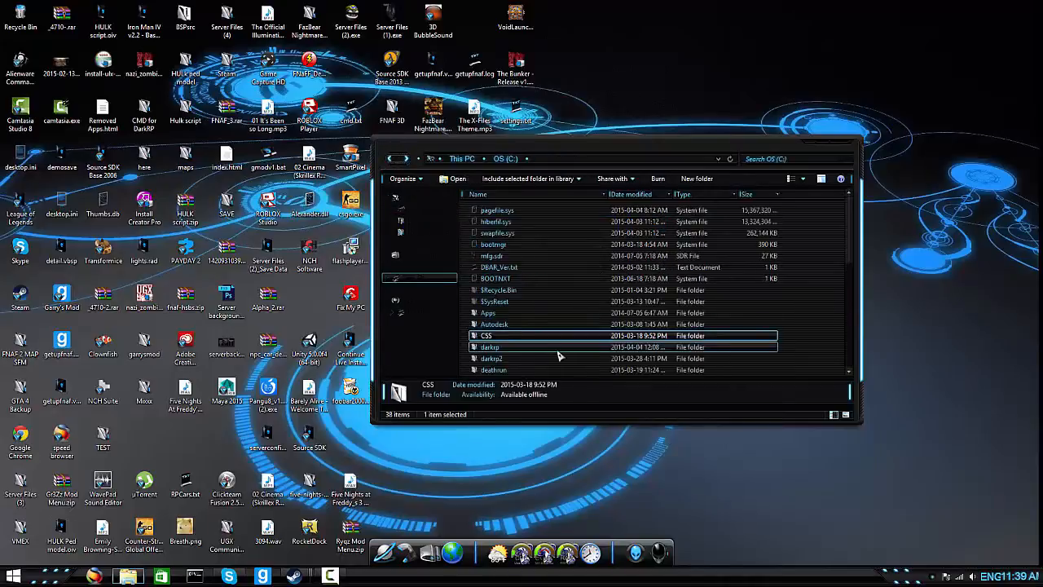
# - Navigate into darkrp2's garrysmod cfg folder
pyautogui.doubleClick(493, 358)
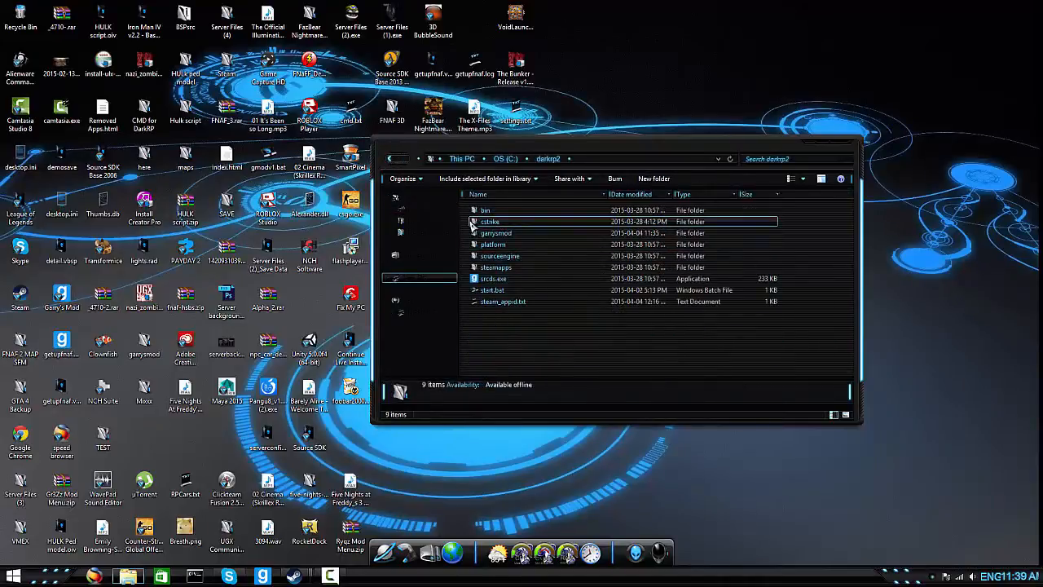
pyautogui.click(492, 245)
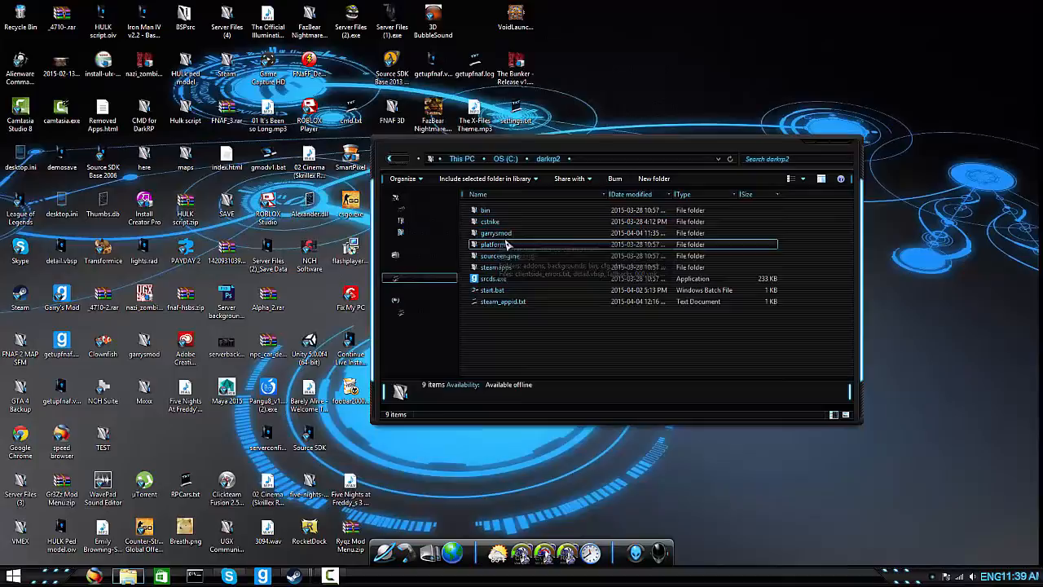
pyautogui.doubleClick(496, 231)
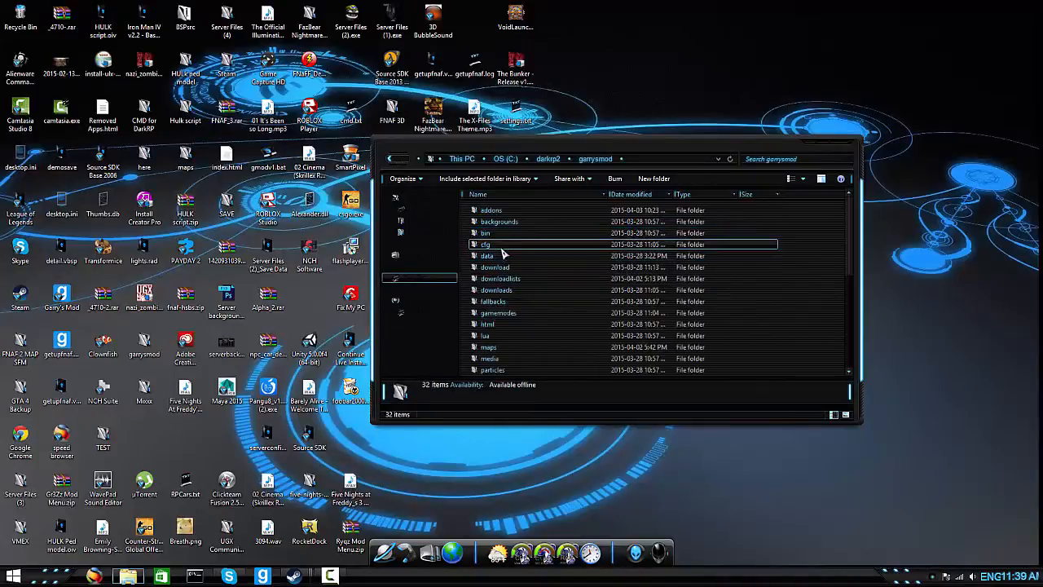
pyautogui.doubleClick(486, 245)
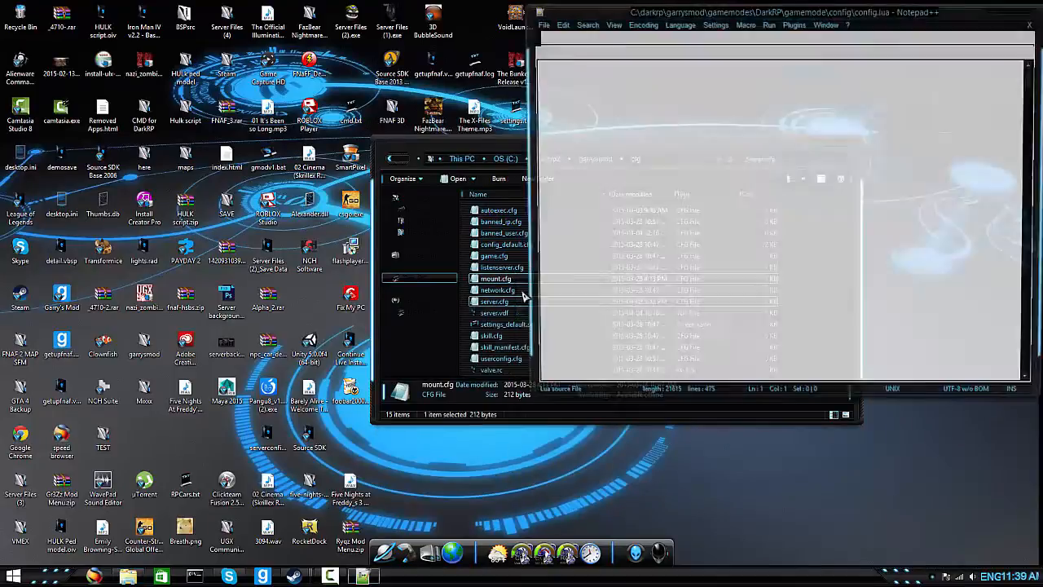
# - Edit mount.cfg so the cstrike mount line is uncommented with its folder path
pyautogui.doubleClick(496, 279)
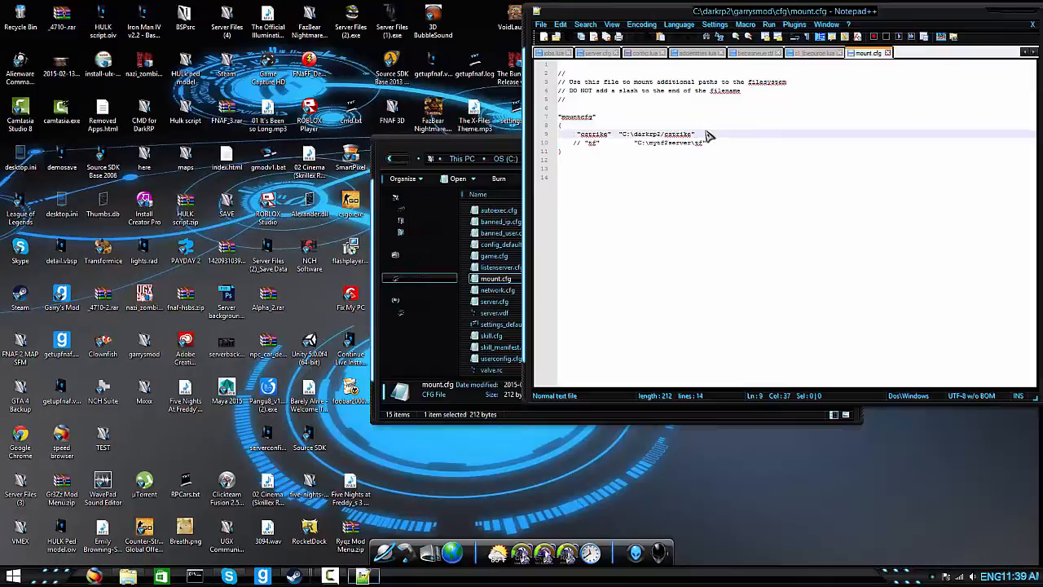
pyautogui.moveTo(766, 150)
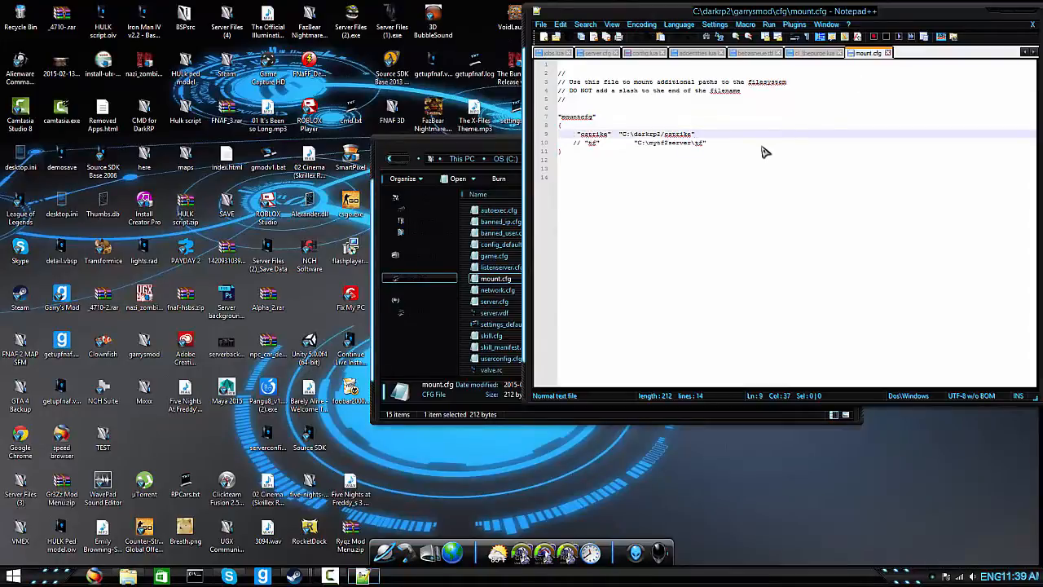
pyautogui.moveTo(639, 145)
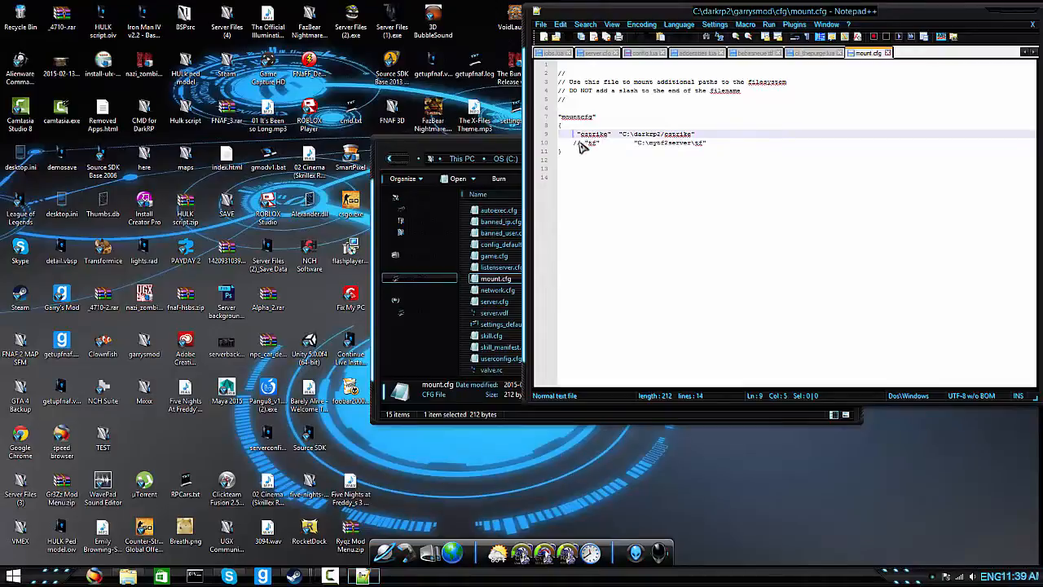
pyautogui.write('//')
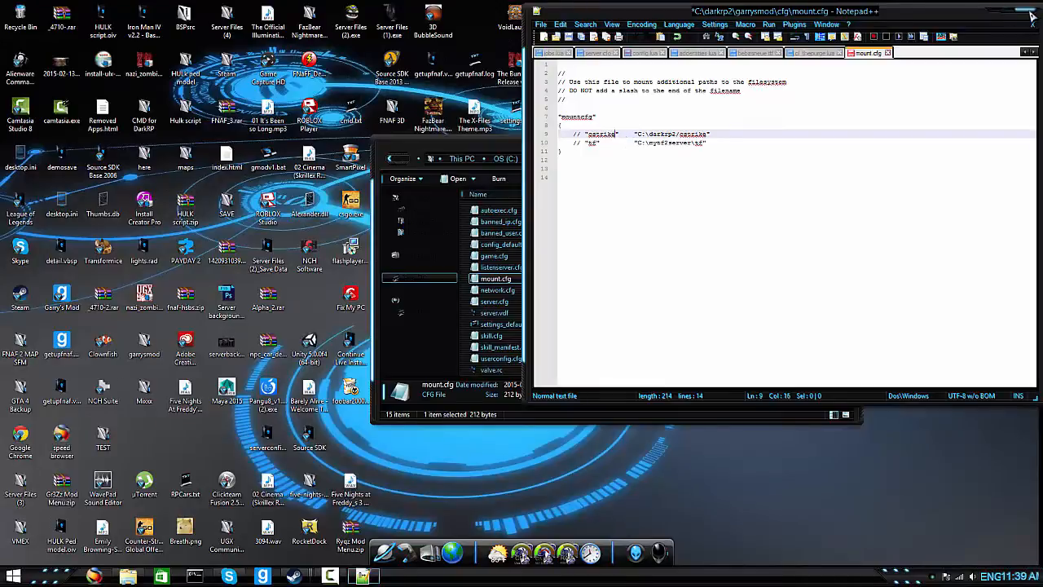
pyautogui.moveTo(864, 110)
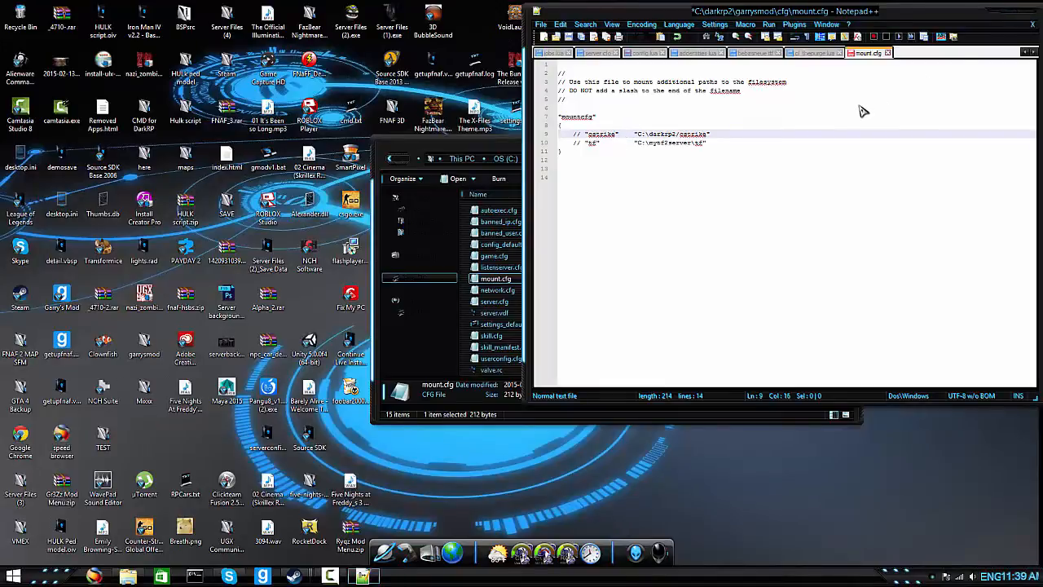
pyautogui.moveTo(799, 221)
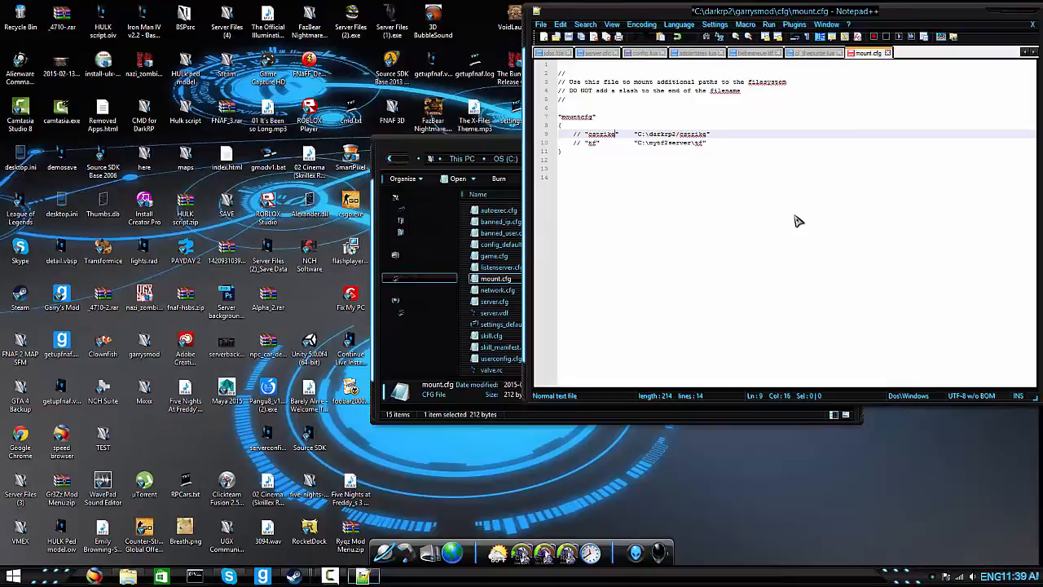
pyautogui.moveTo(639, 146)
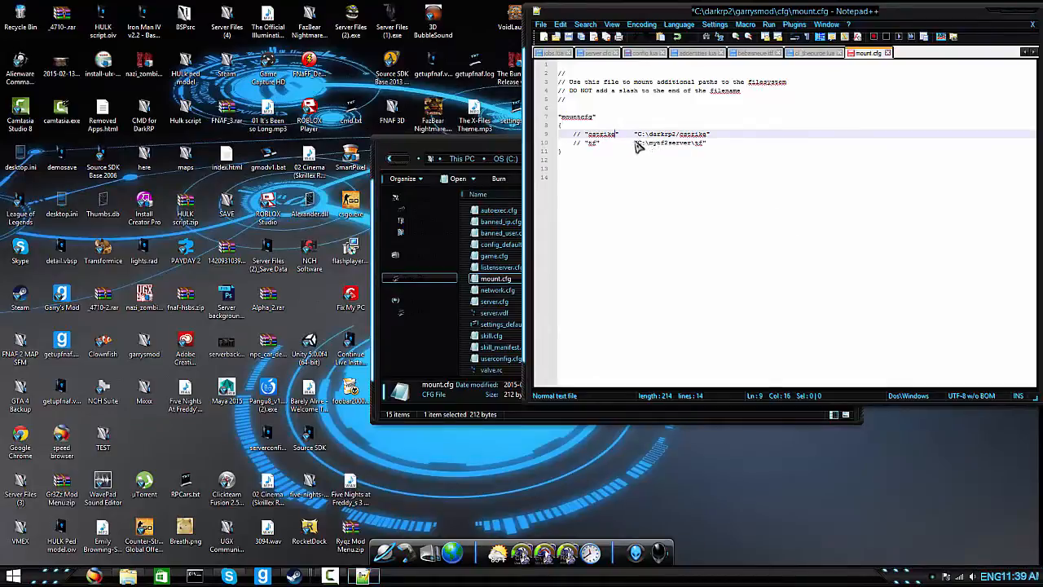
pyautogui.click(654, 134)
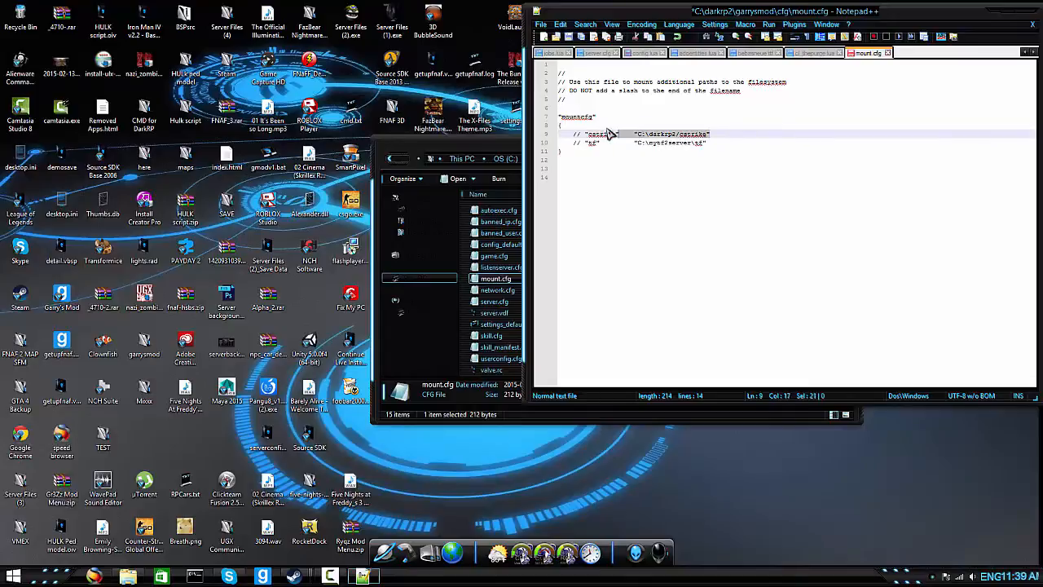
pyautogui.click(590, 133)
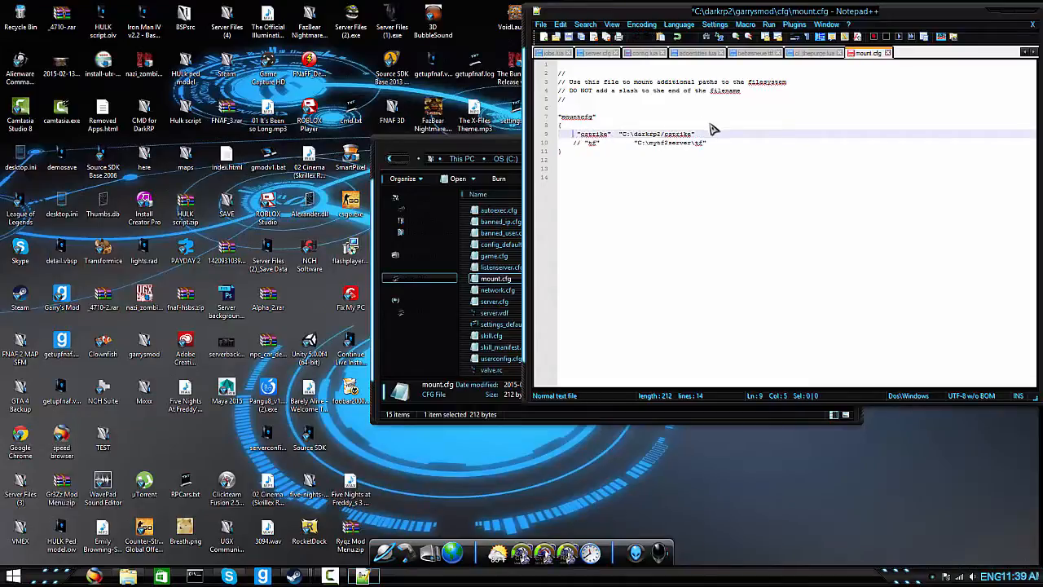
pyautogui.click(593, 144)
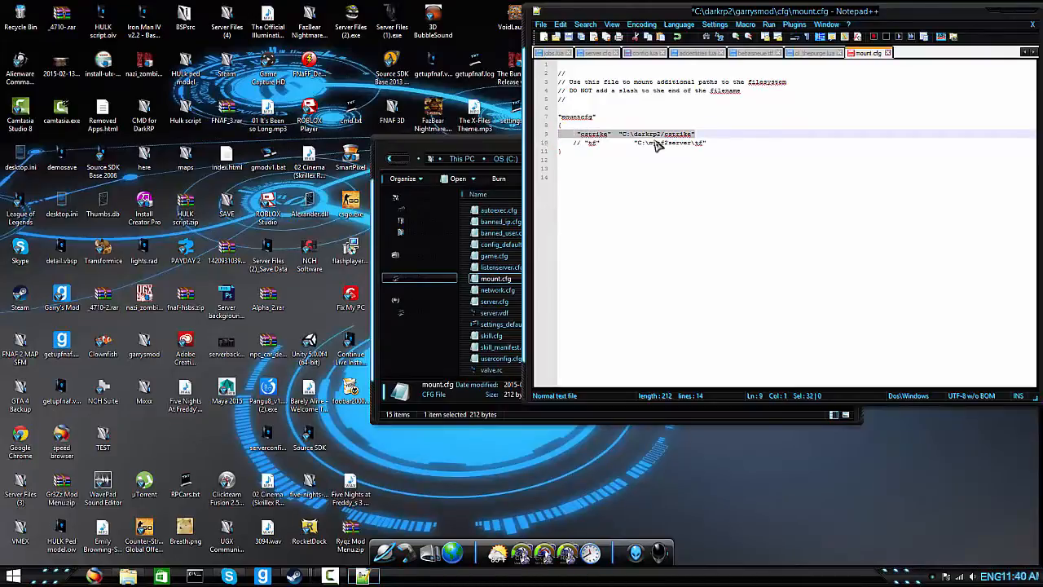
pyautogui.moveTo(660, 143)
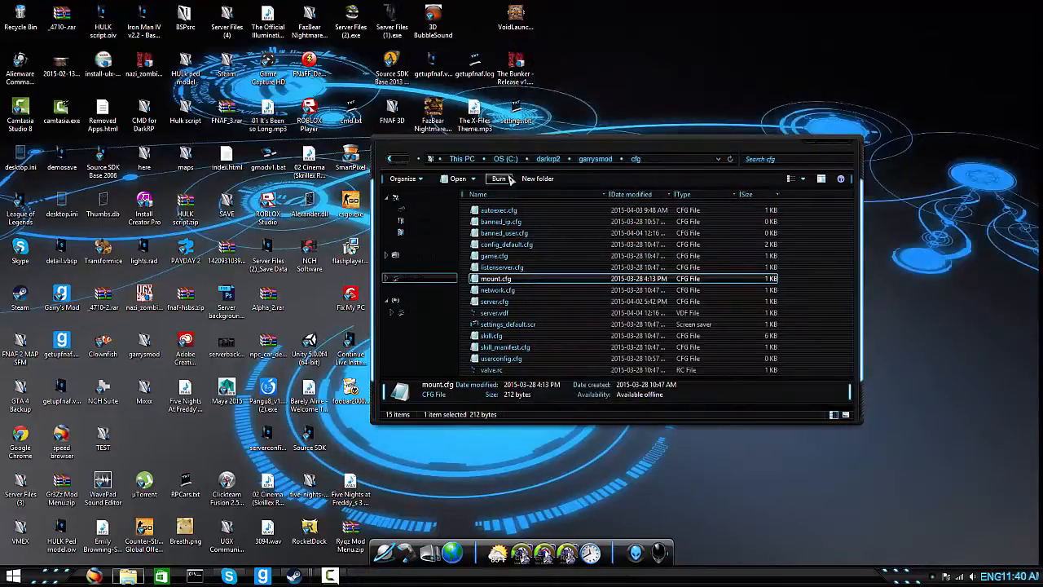
# - Run start.bat from the darkrp2 folder to launch the Garry's Mod server
pyautogui.click(548, 158)
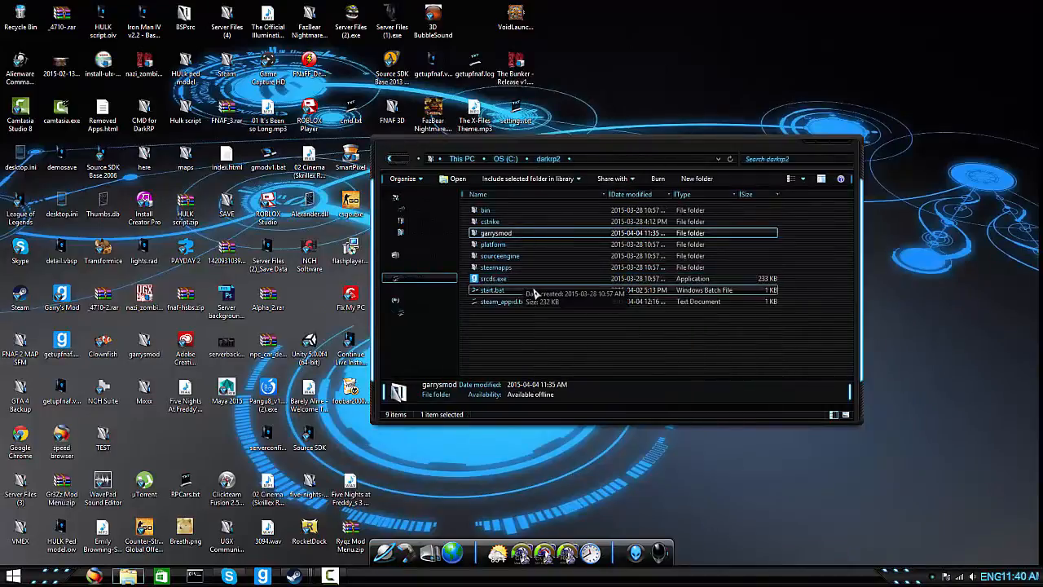
pyautogui.doubleClick(492, 291)
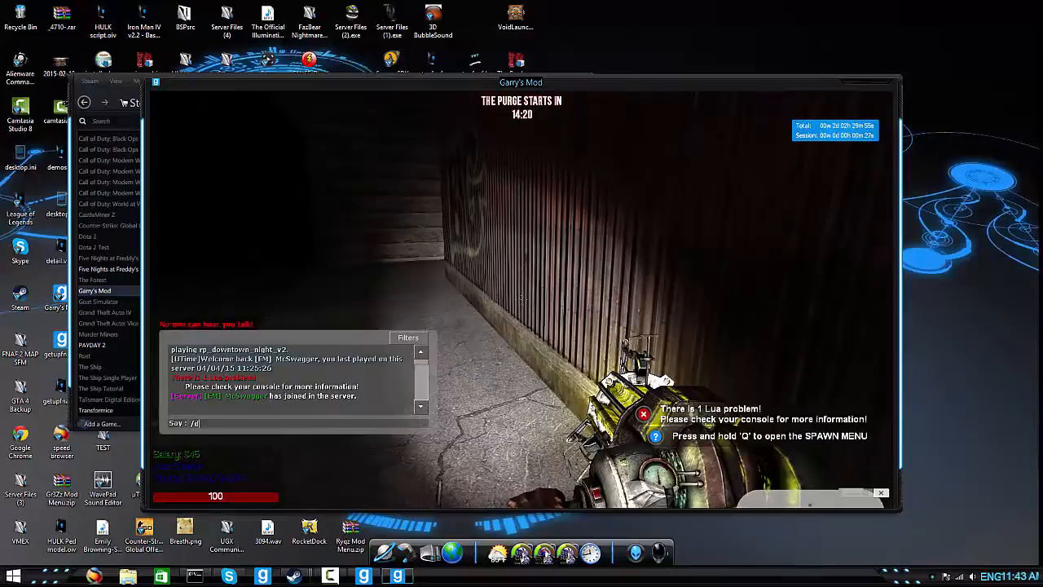
# - Type a slash command into the in-game chat box
pyautogui.write('ropmo')
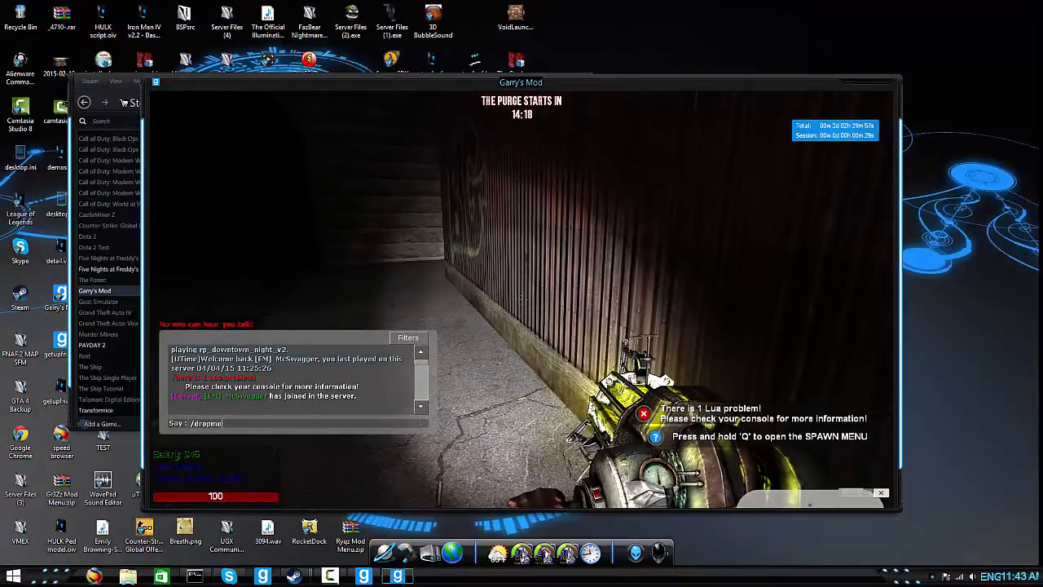